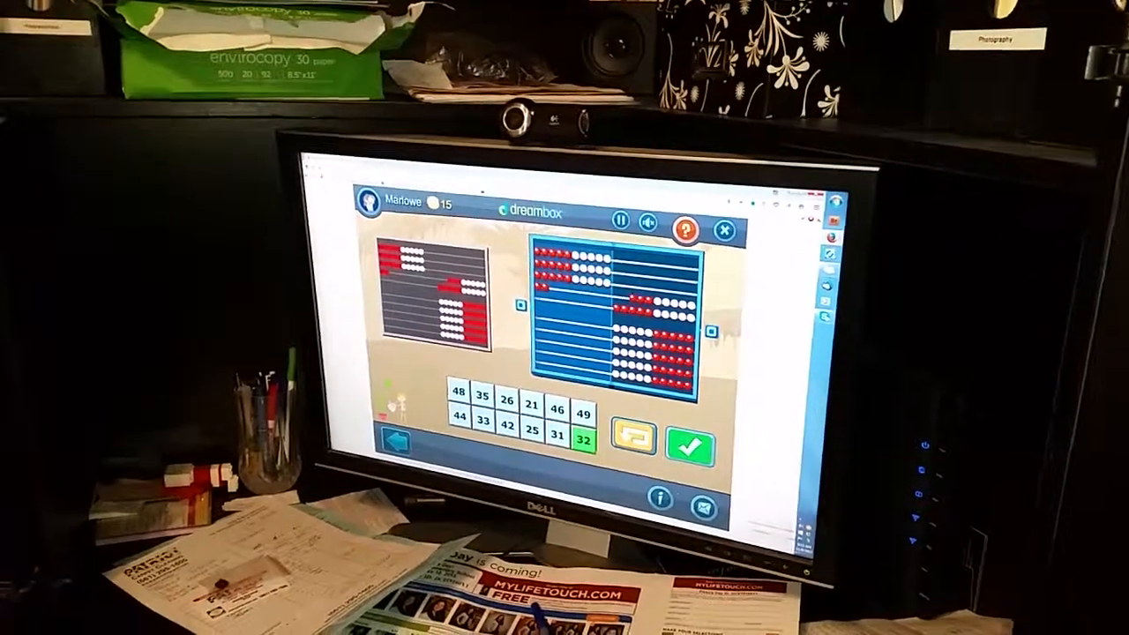
# - Submit 32 as the answer to the abacus-bead puzzle
pyautogui.click(689, 448)
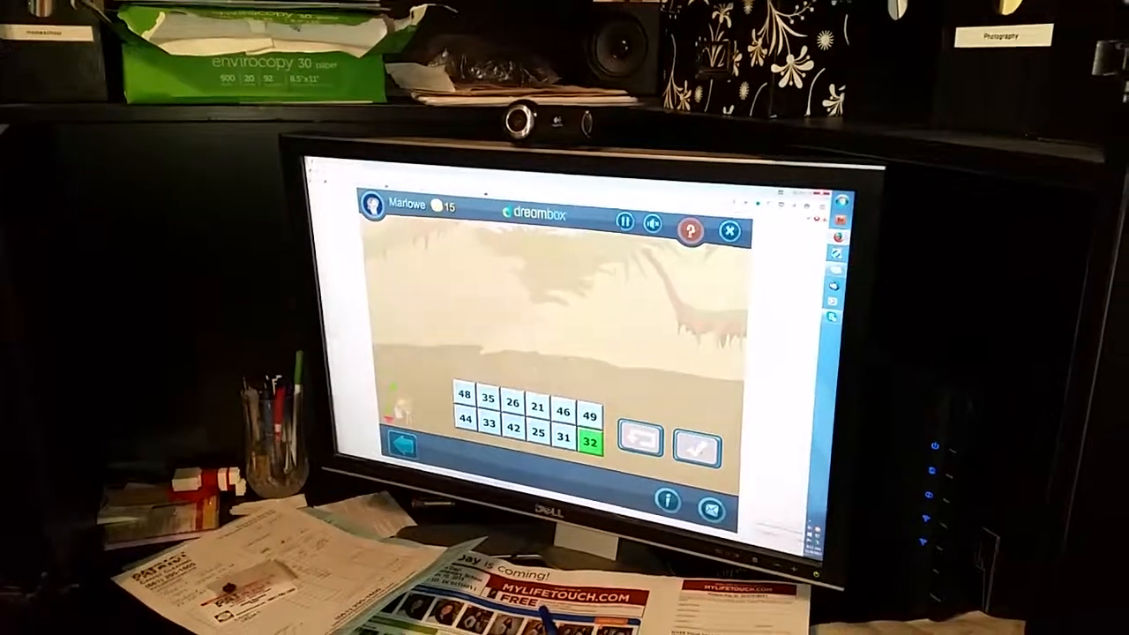